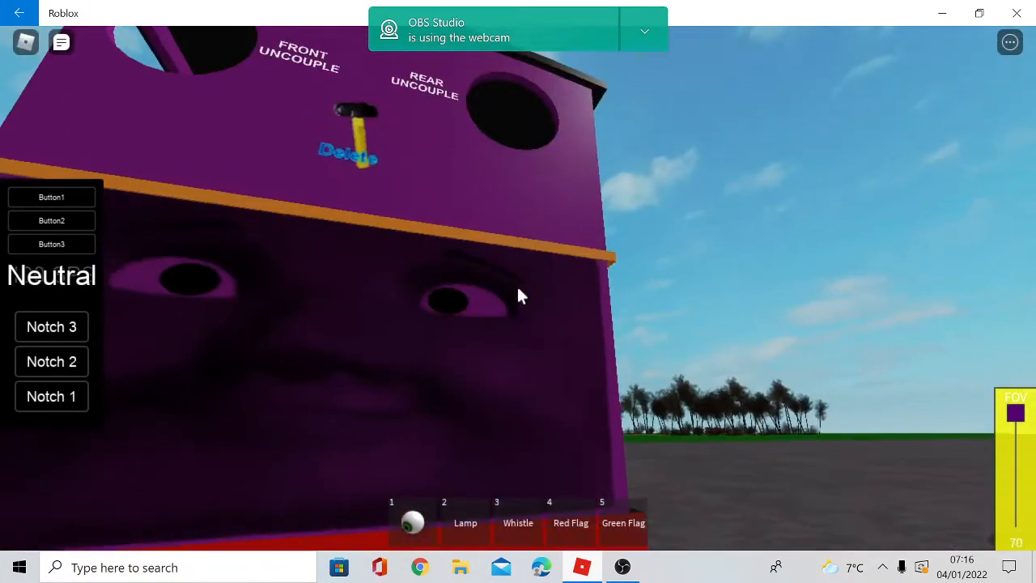
mouse_move(518, 295)
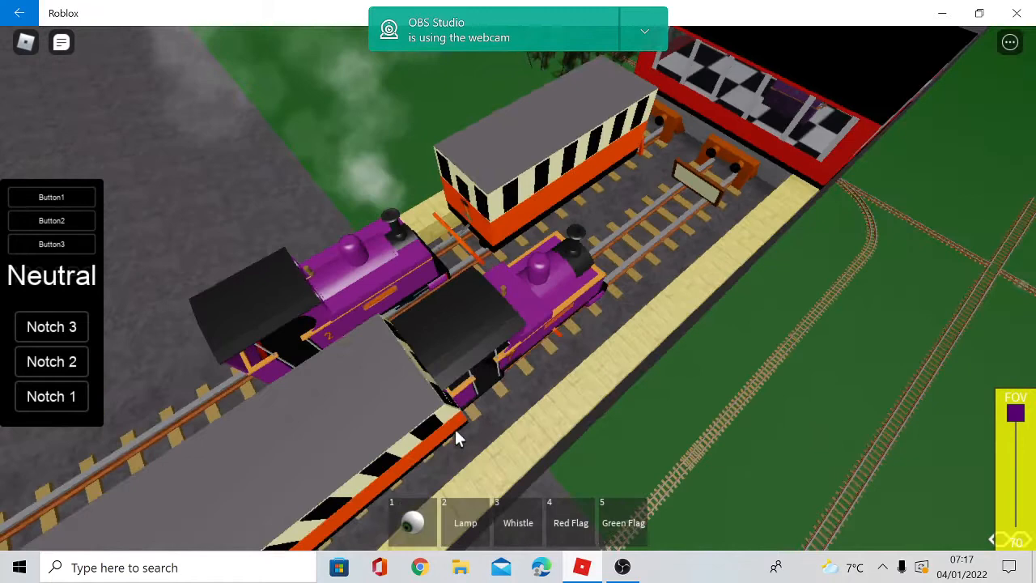
mouse_move(456, 437)
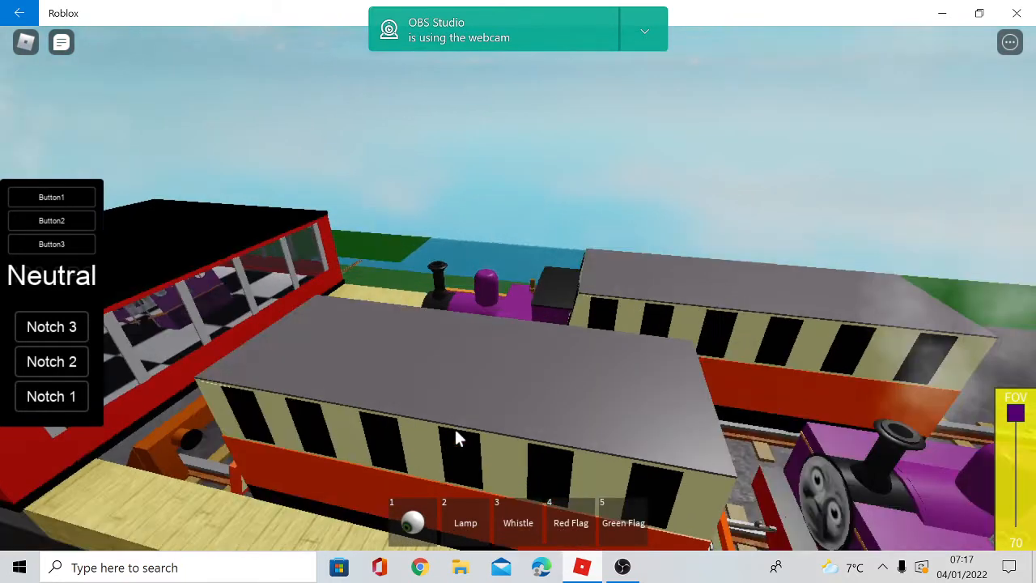
drag(457, 438, 200, 486)
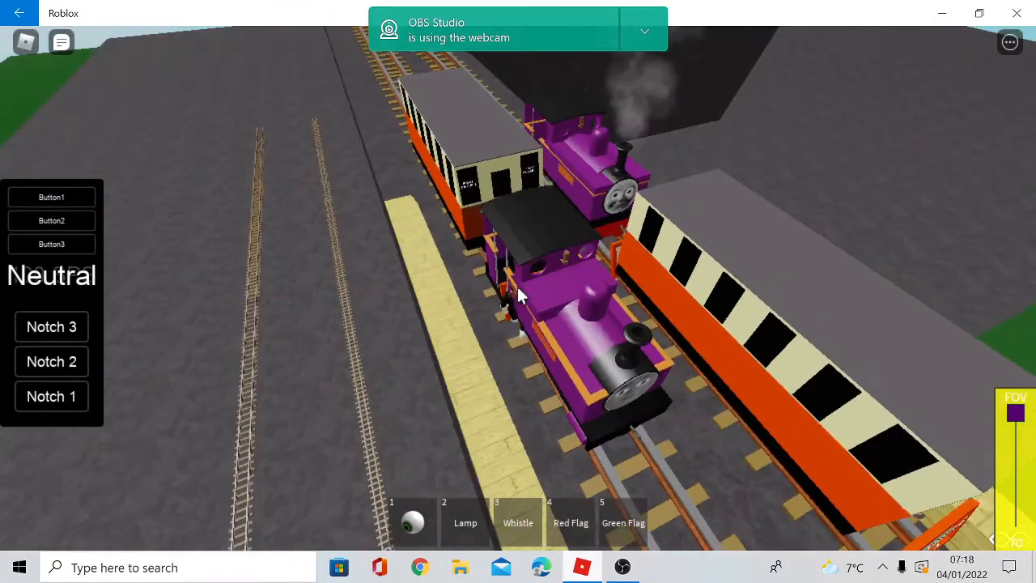
mouse_move(521, 294)
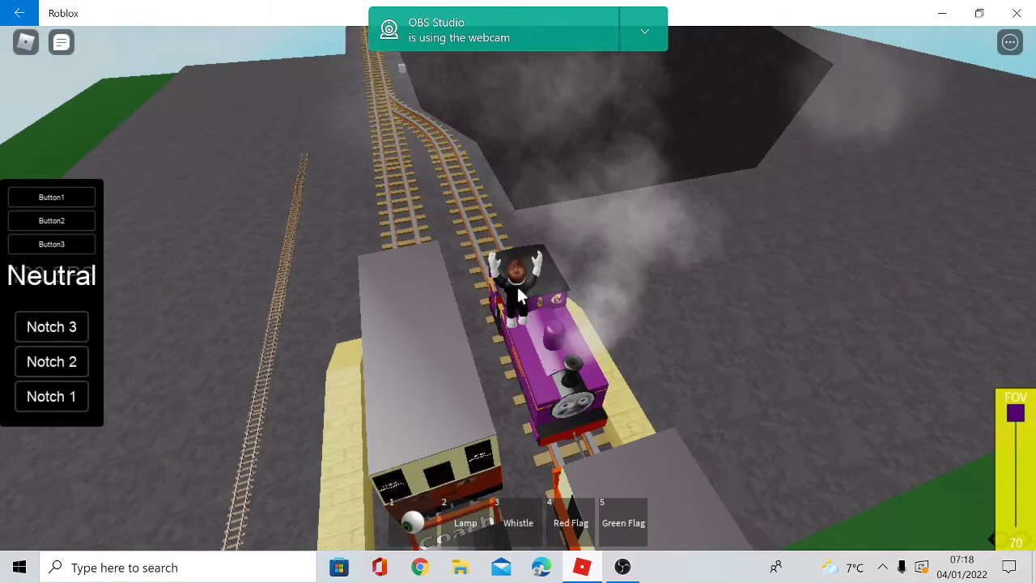
mouse_move(518, 292)
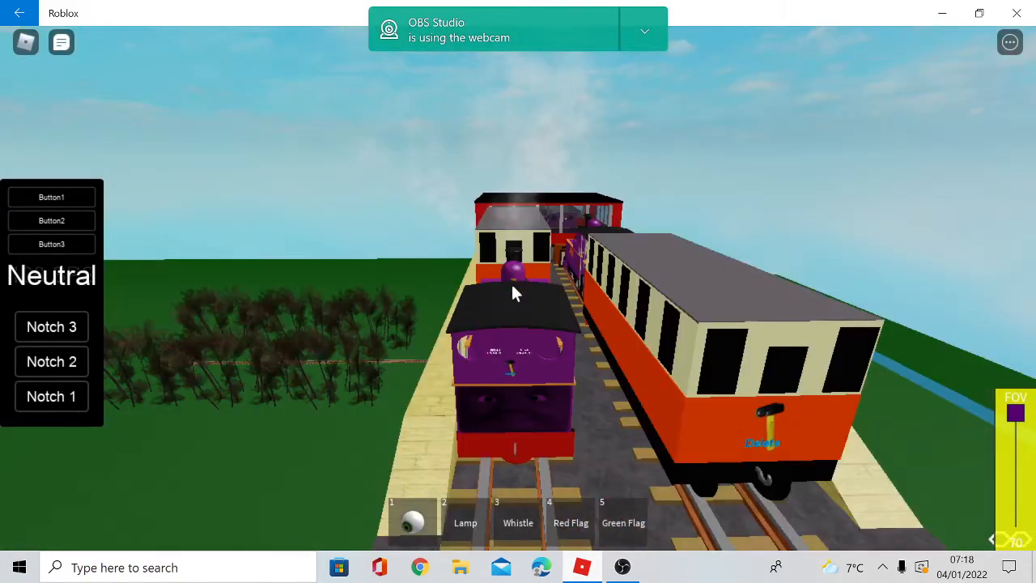